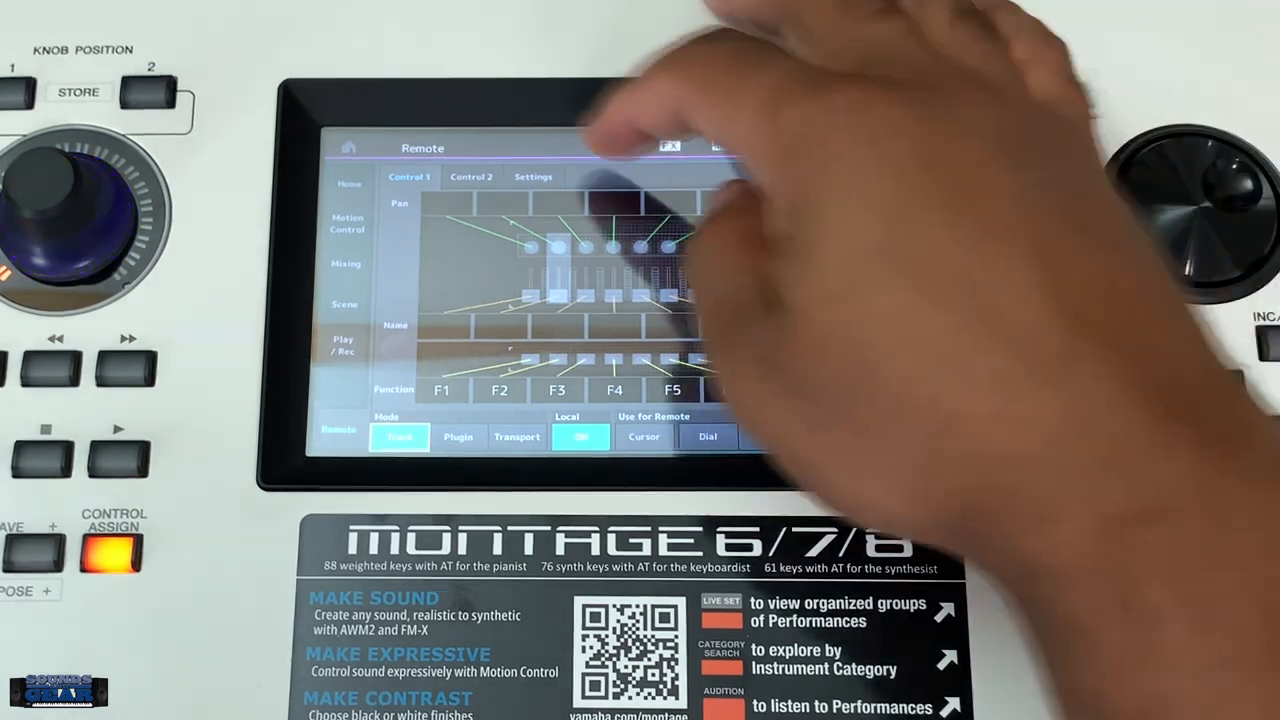
# Set the Montage's Remote settings to DAW Logic Pro on MIDI I/O channel 1
pyautogui.click(534, 176)
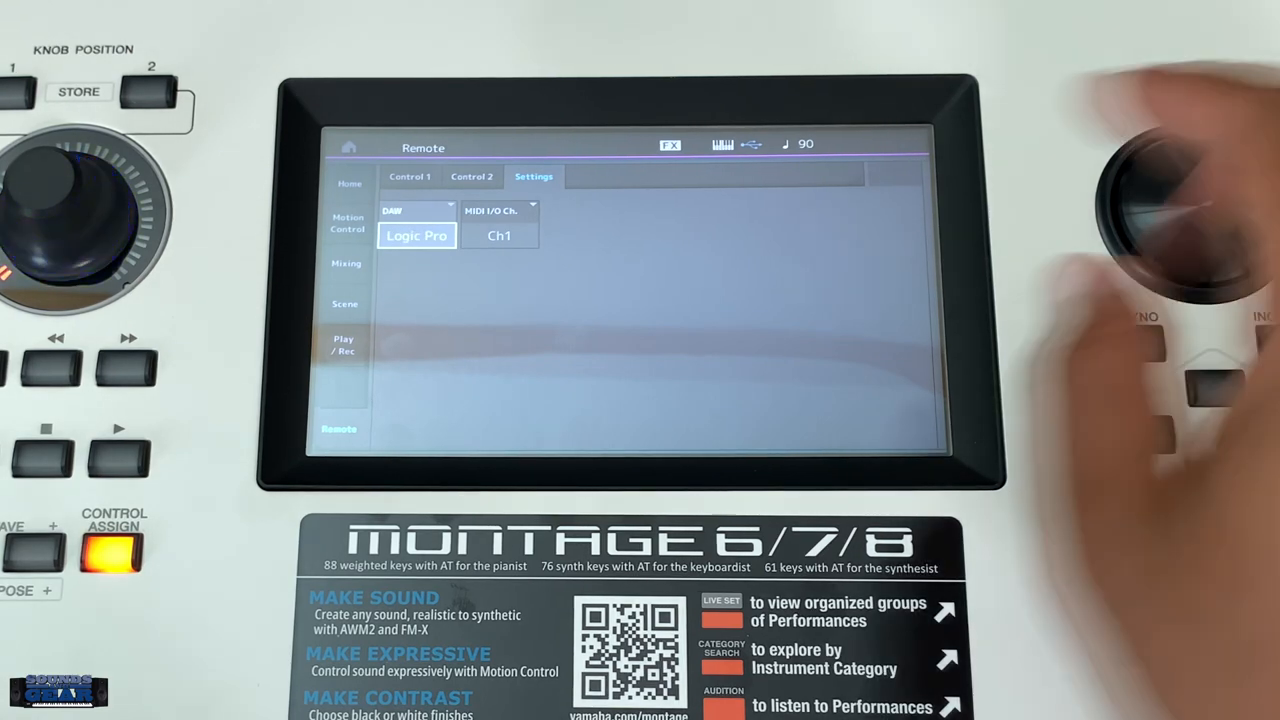
pyautogui.click(409, 176)
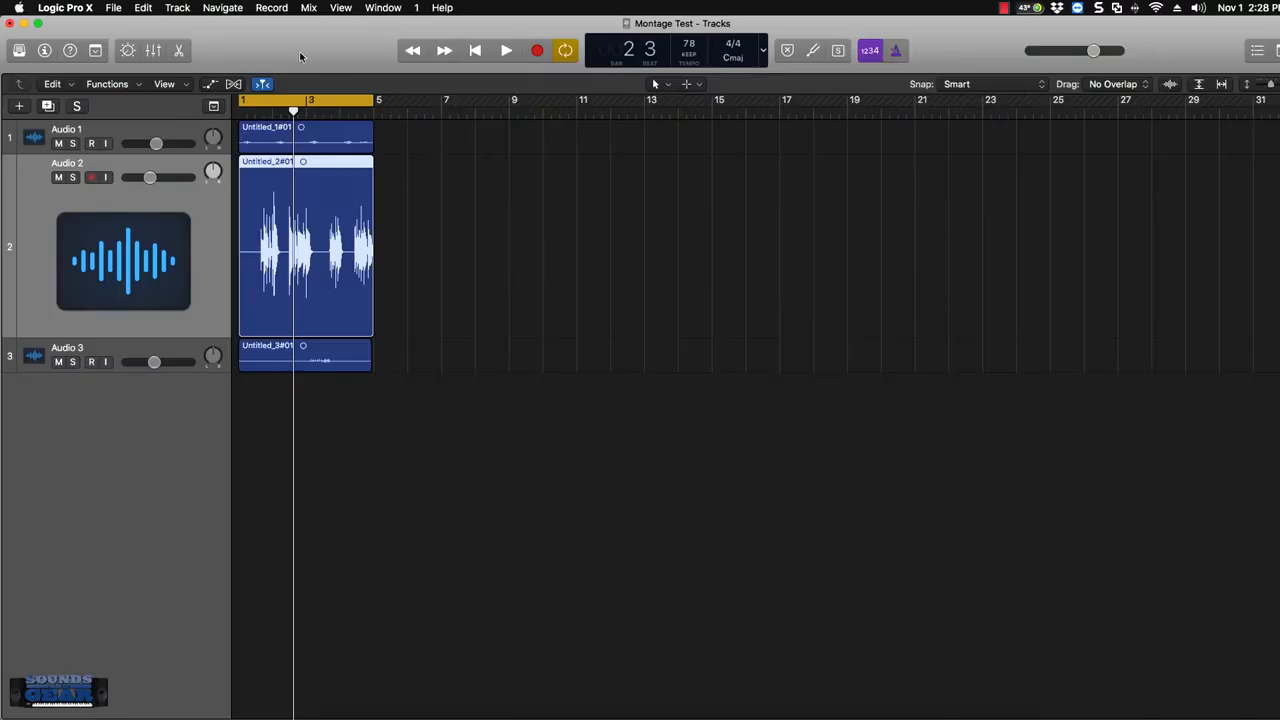
# Confirm MONTAGE Port1–3 are enabled among Logic's MIDI input ports
pyautogui.click(64, 7)
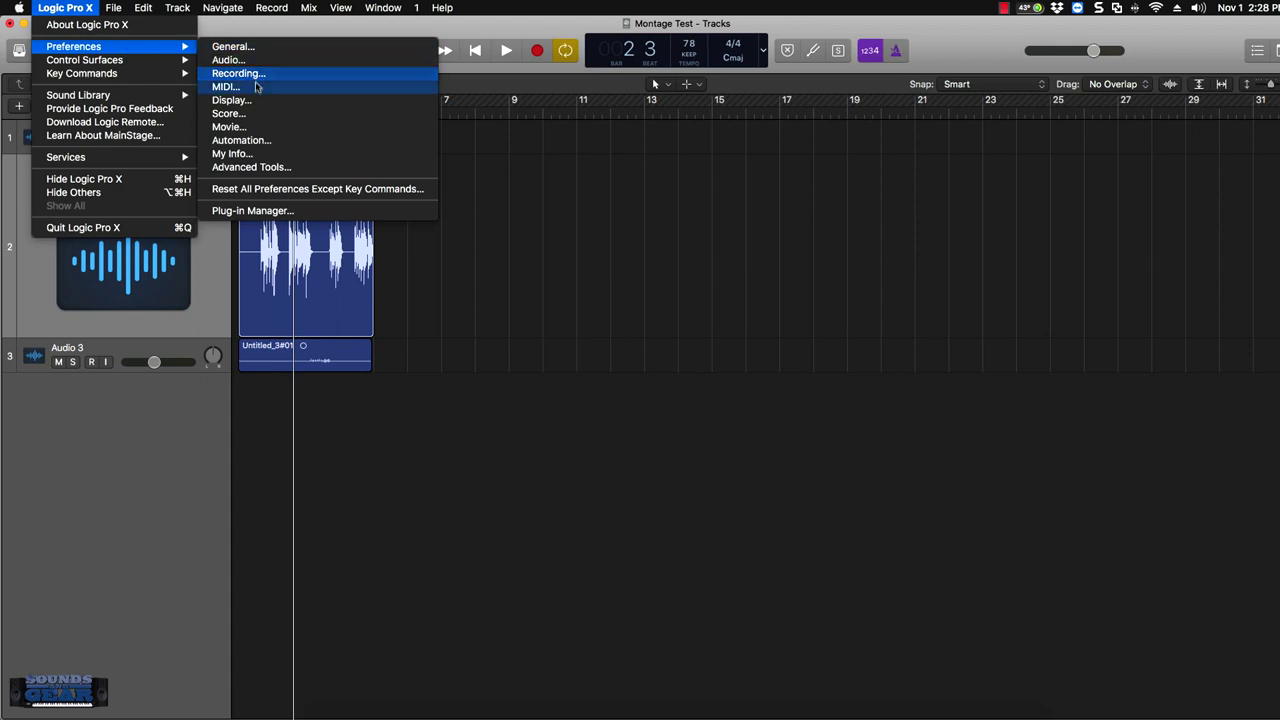
pyautogui.click(225, 86)
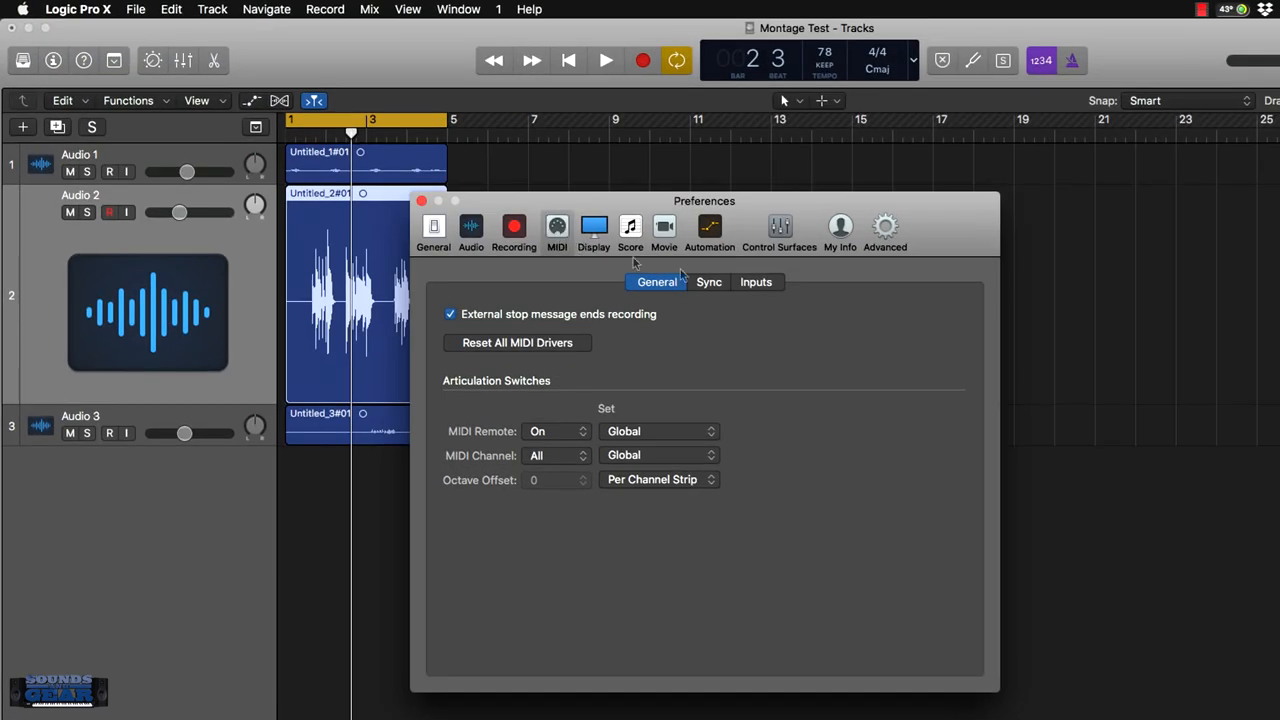
pyautogui.click(755, 281)
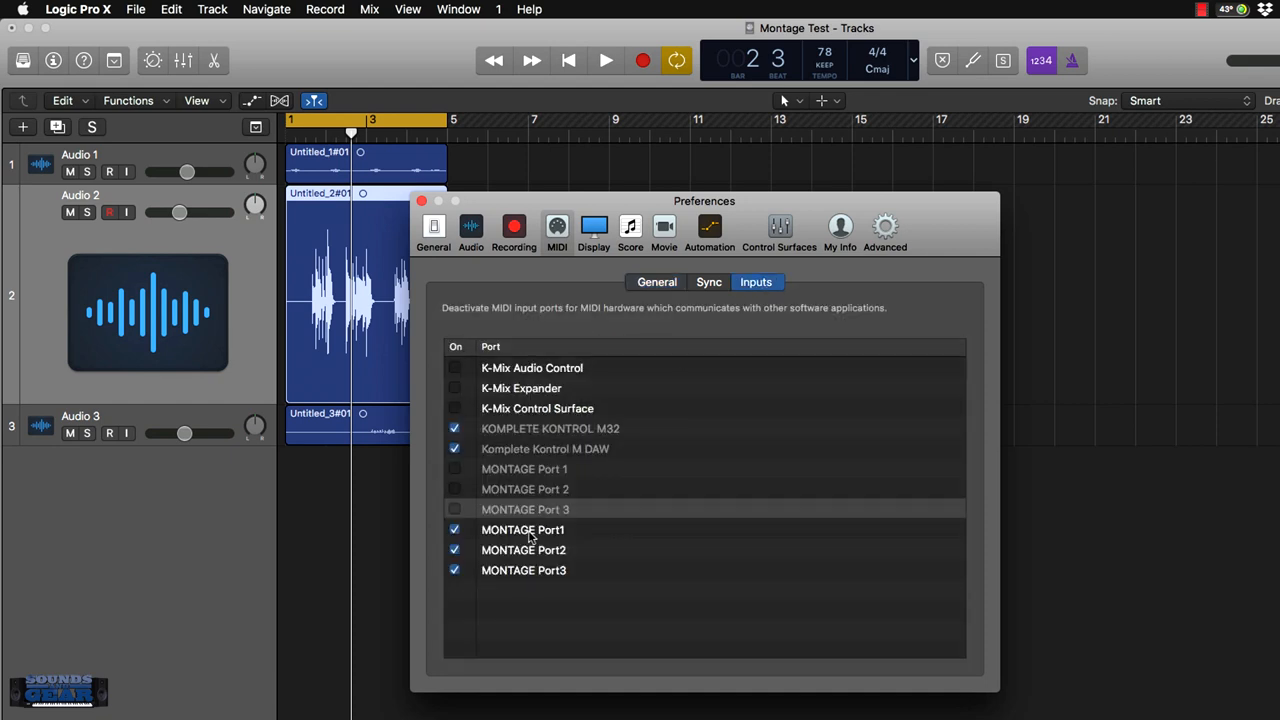
pyautogui.moveTo(552, 543)
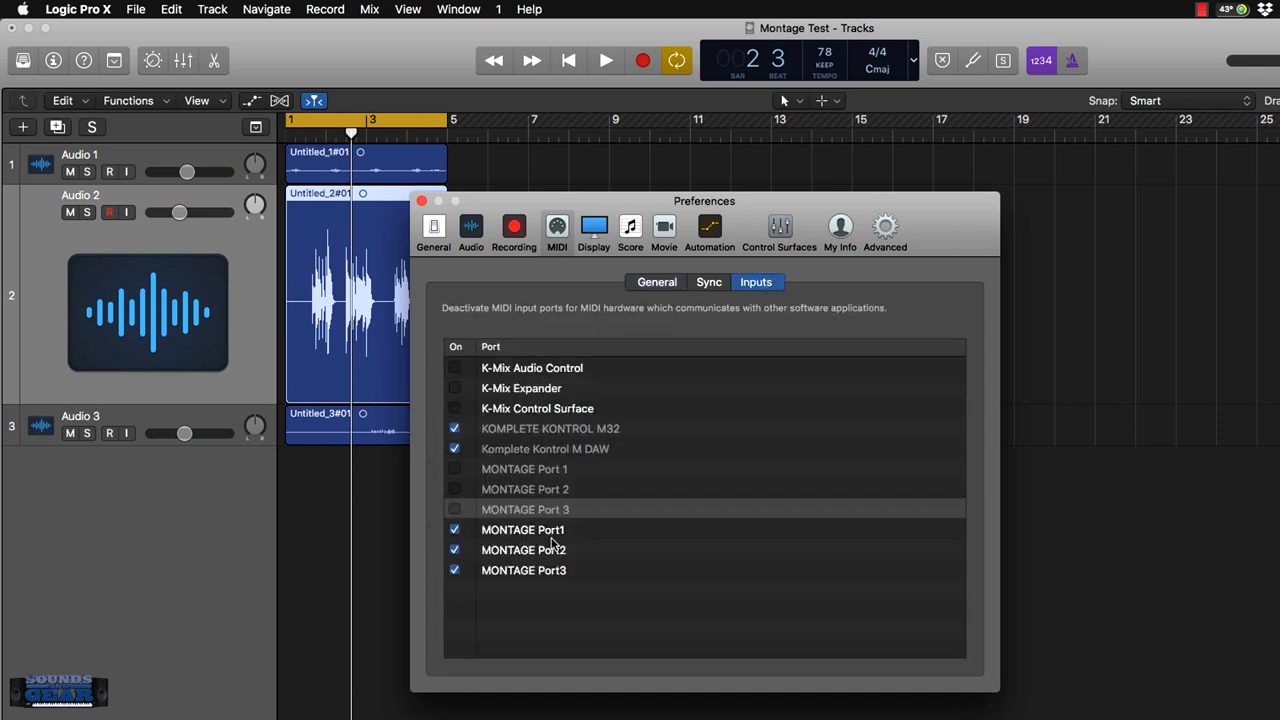
pyautogui.moveTo(583, 573)
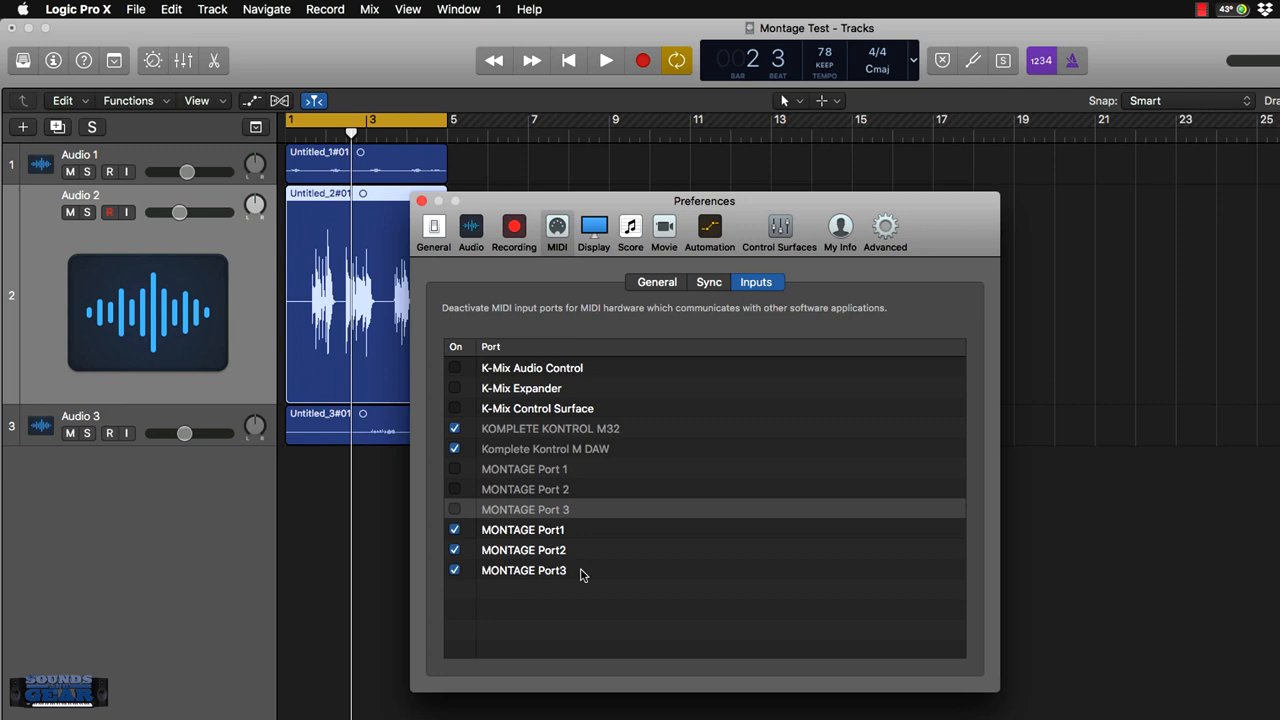
pyautogui.moveTo(560, 531)
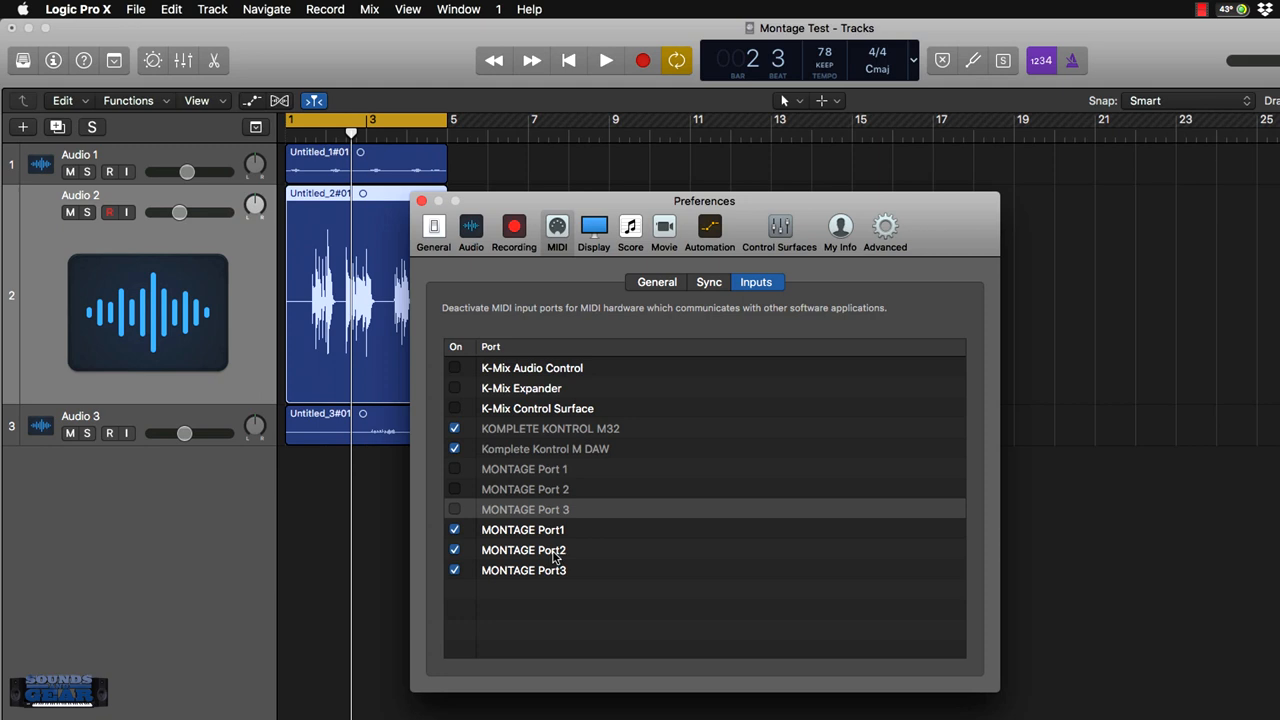
pyautogui.moveTo(743, 337)
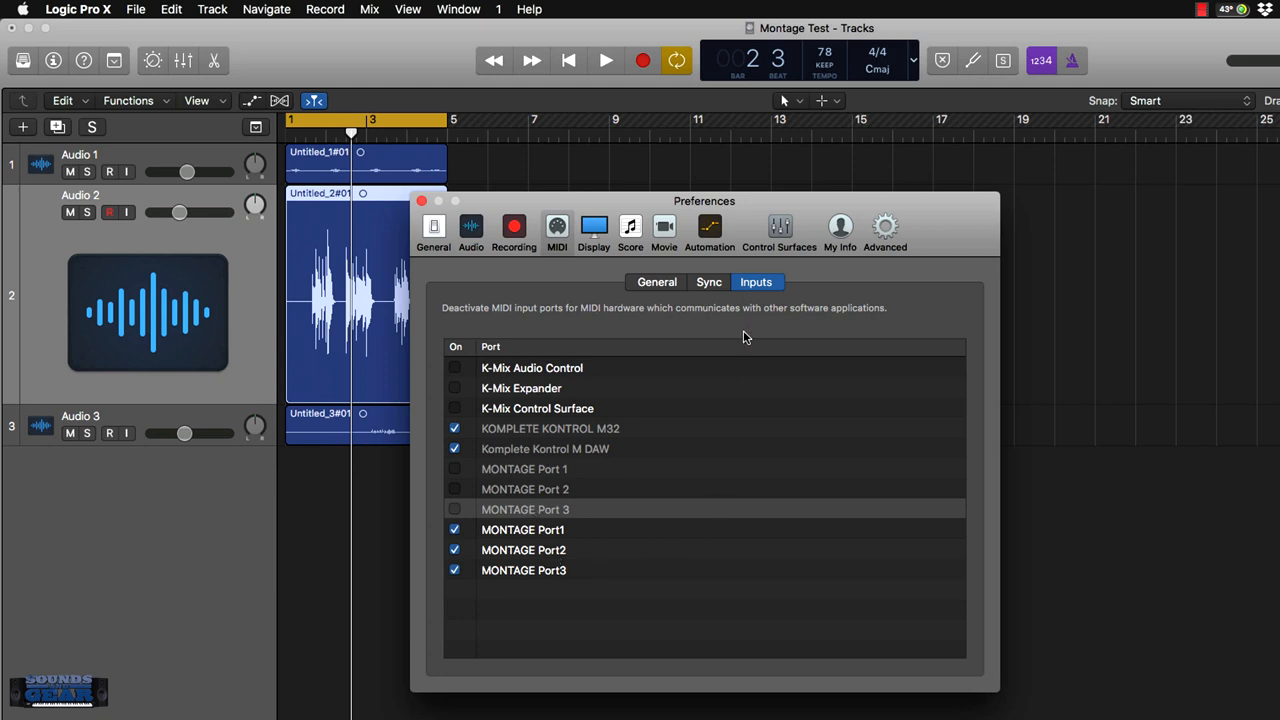
pyautogui.moveTo(779, 230)
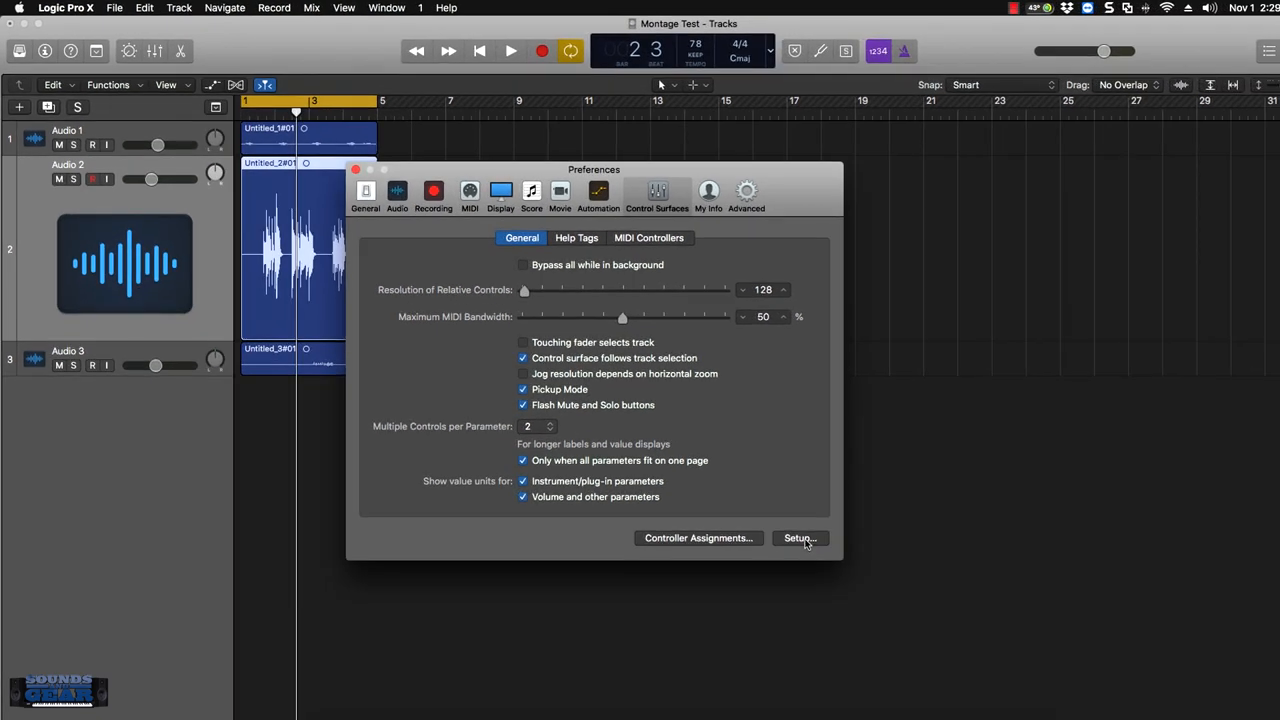
# Install a Mackie Designs Mackie Control device in Control Surface Setup
pyautogui.click(799, 538)
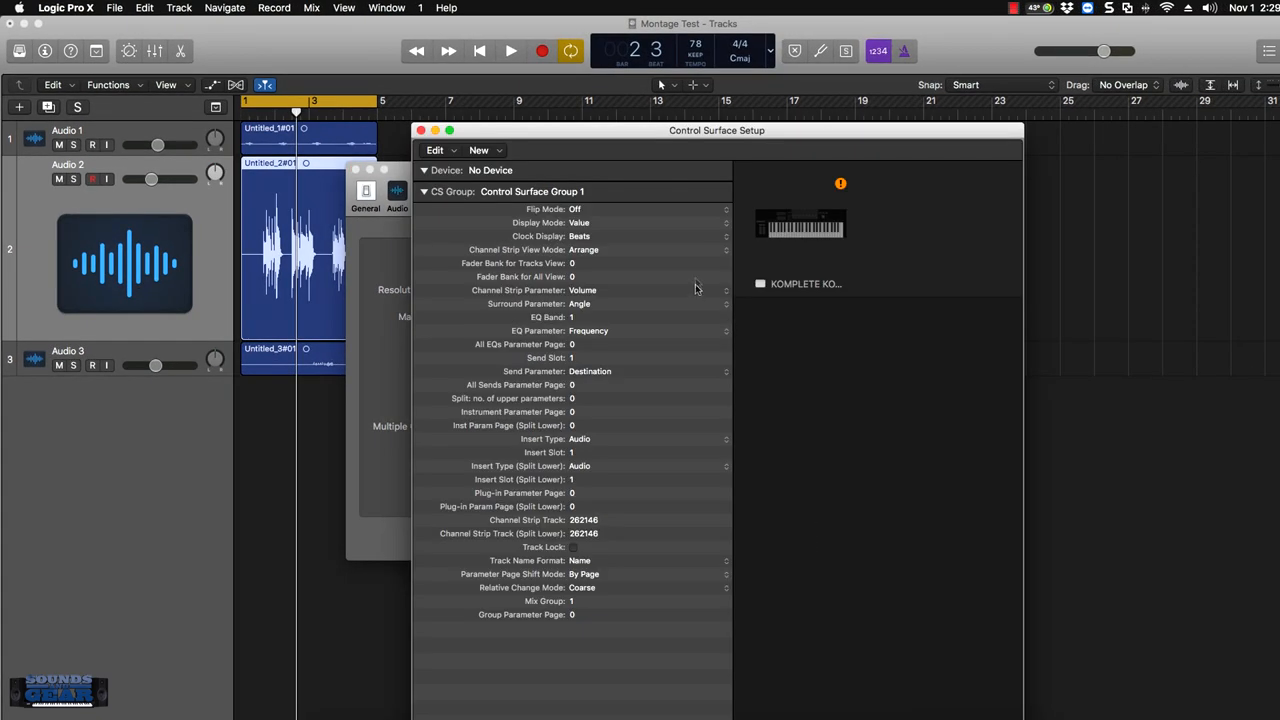
pyautogui.click(479, 150)
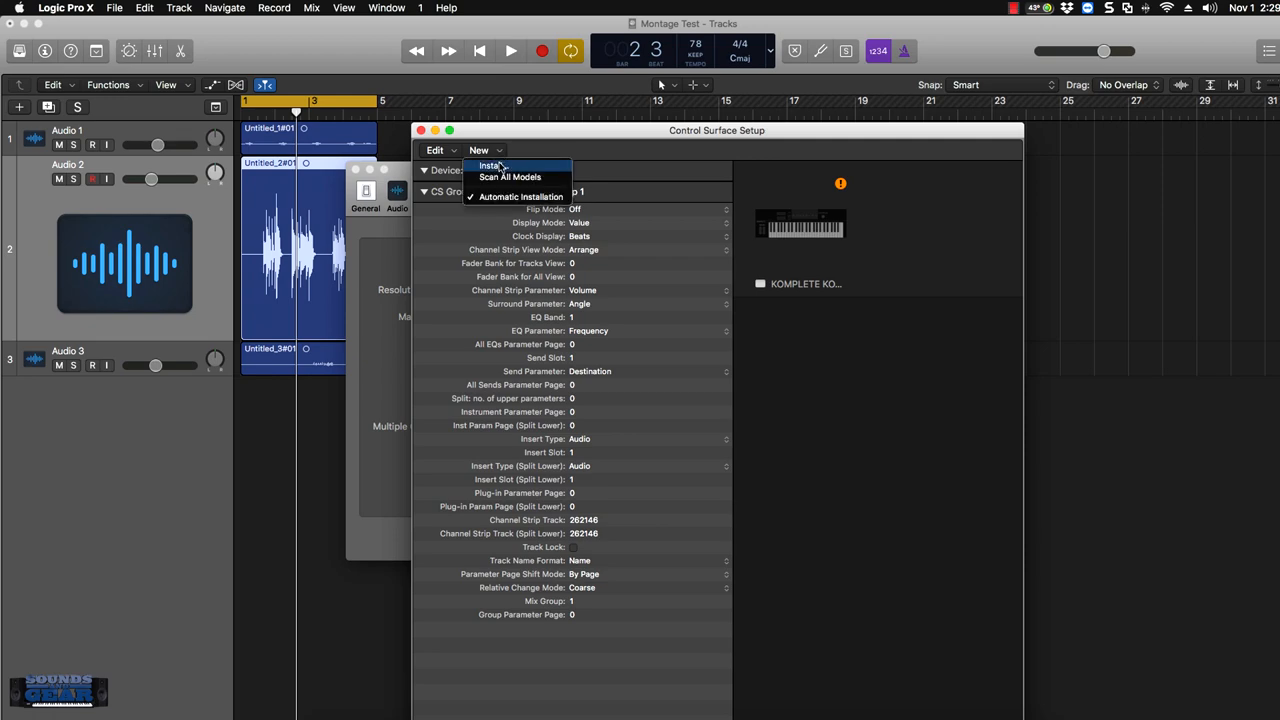
pyautogui.click(491, 165)
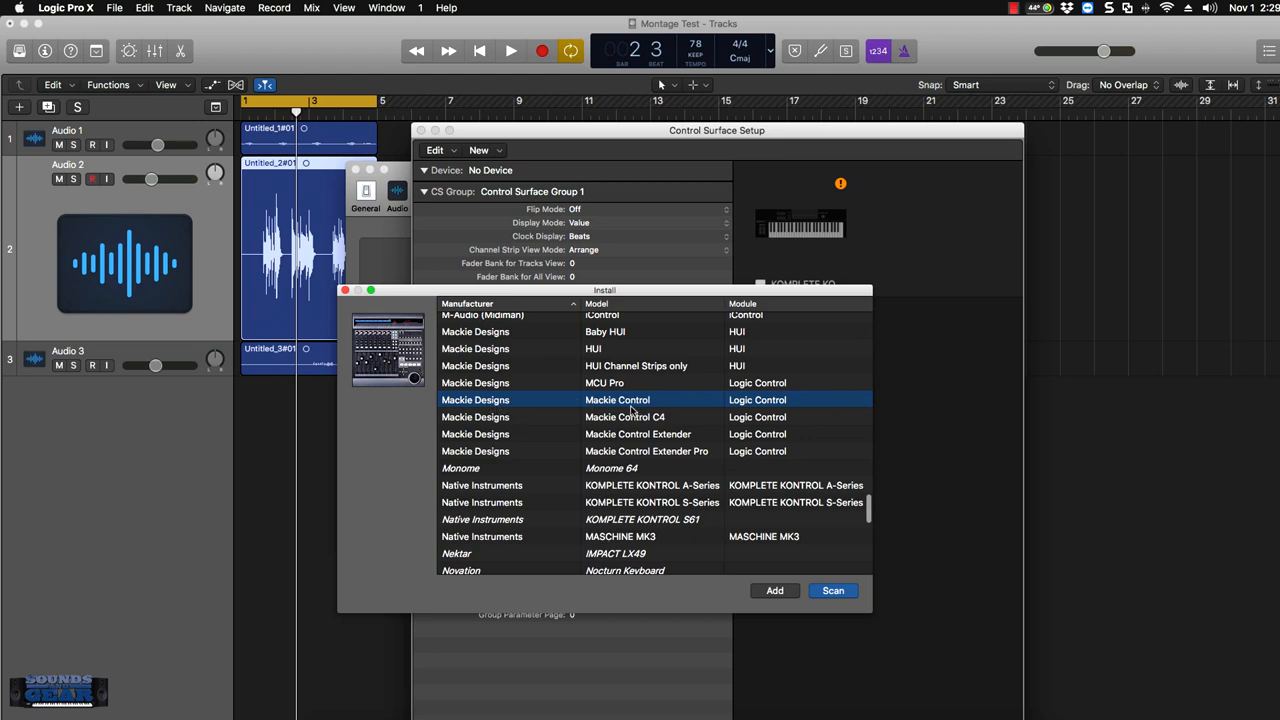
pyautogui.moveTo(500, 348)
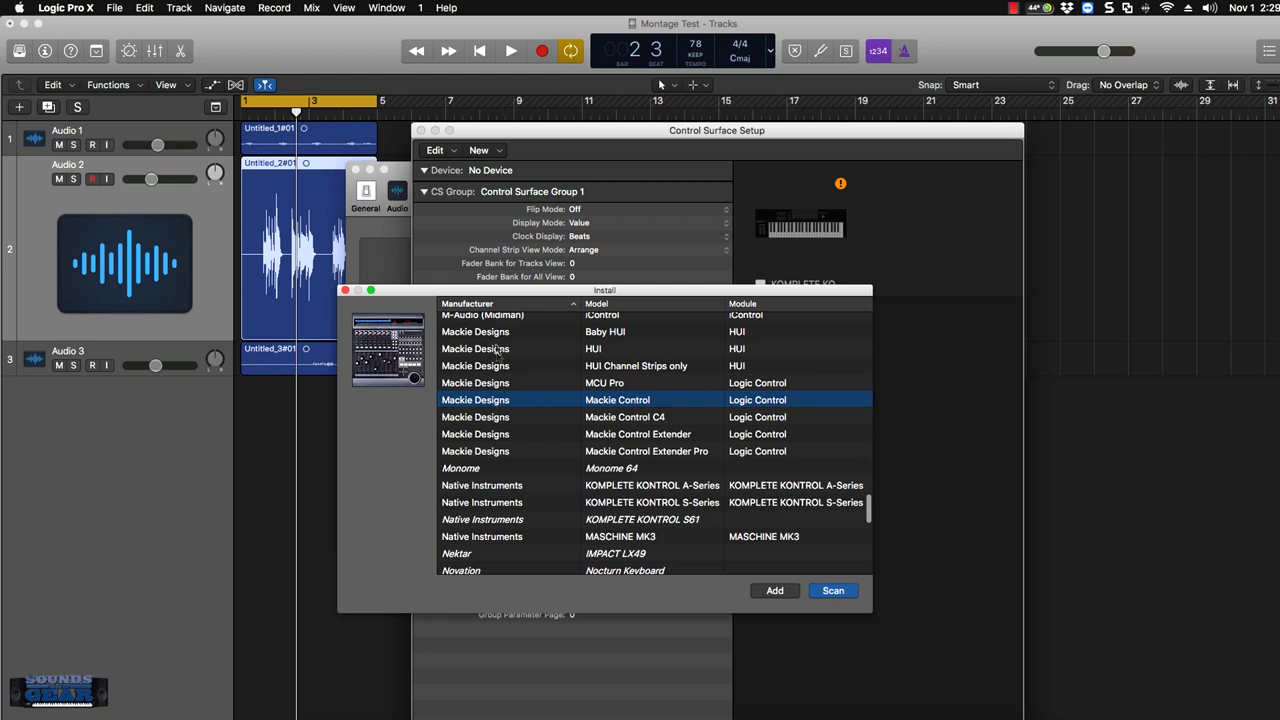
pyautogui.moveTo(525, 405)
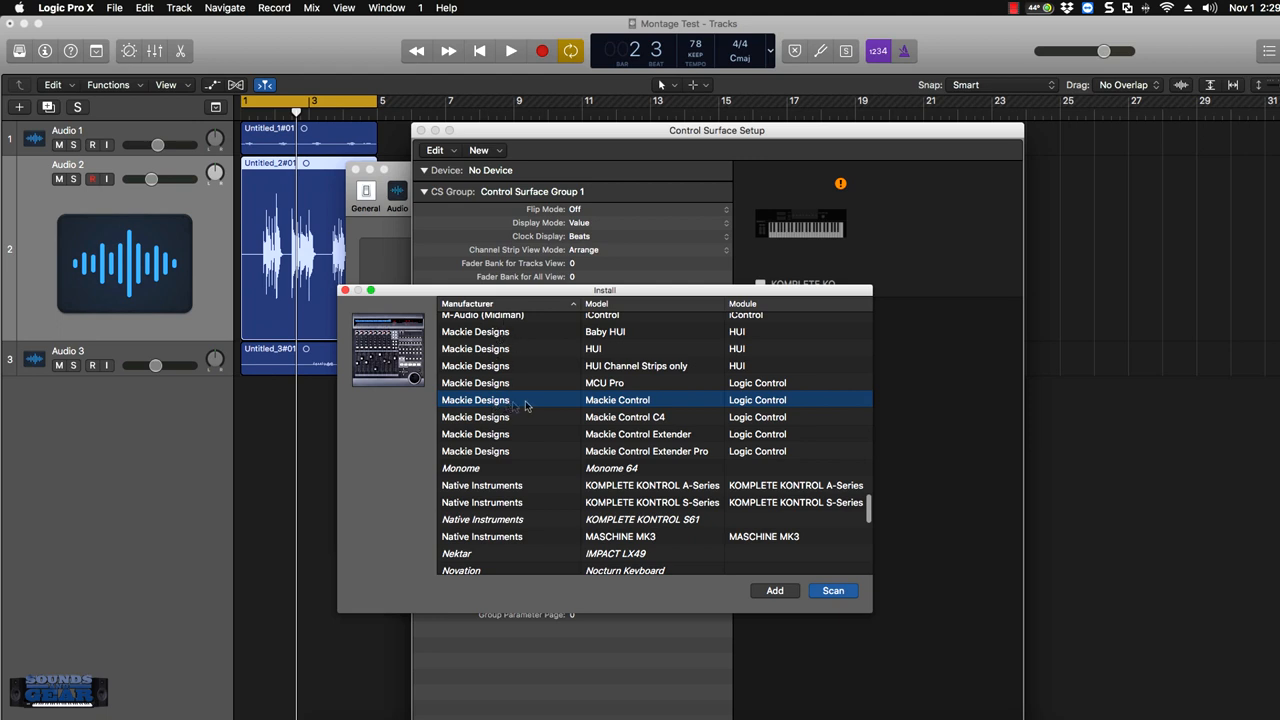
pyautogui.moveTo(617, 345)
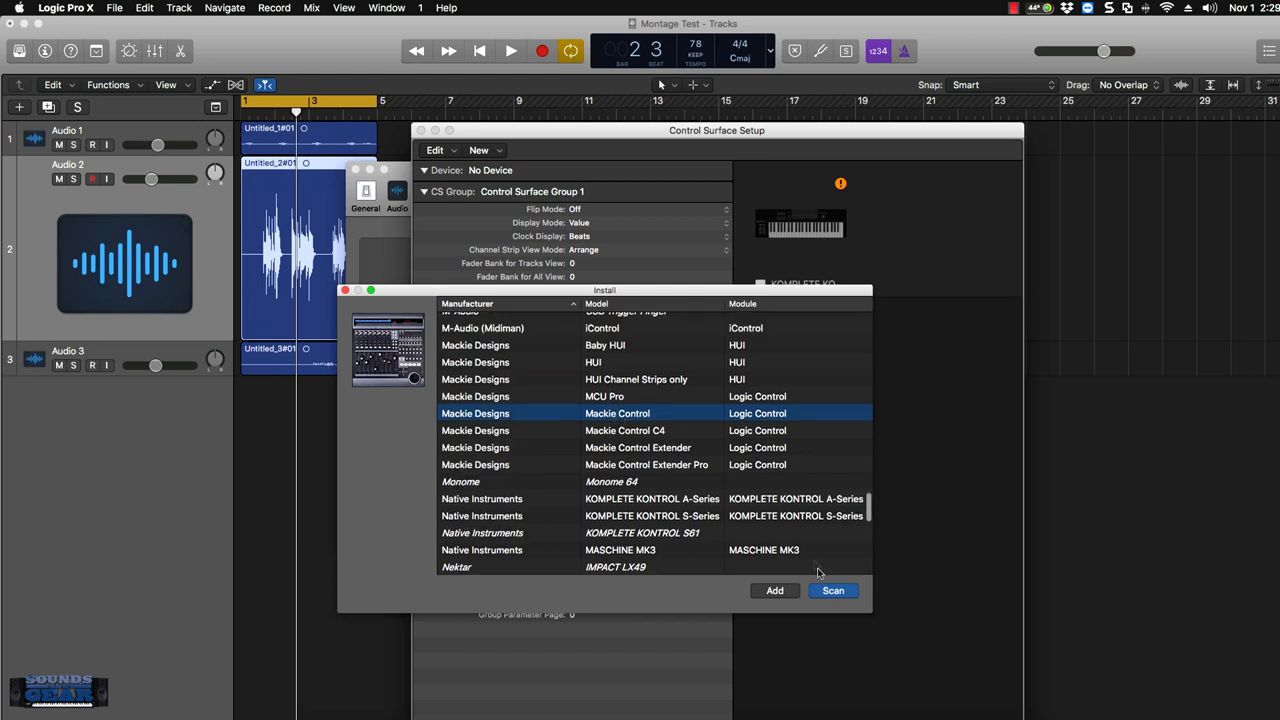
pyautogui.click(775, 590)
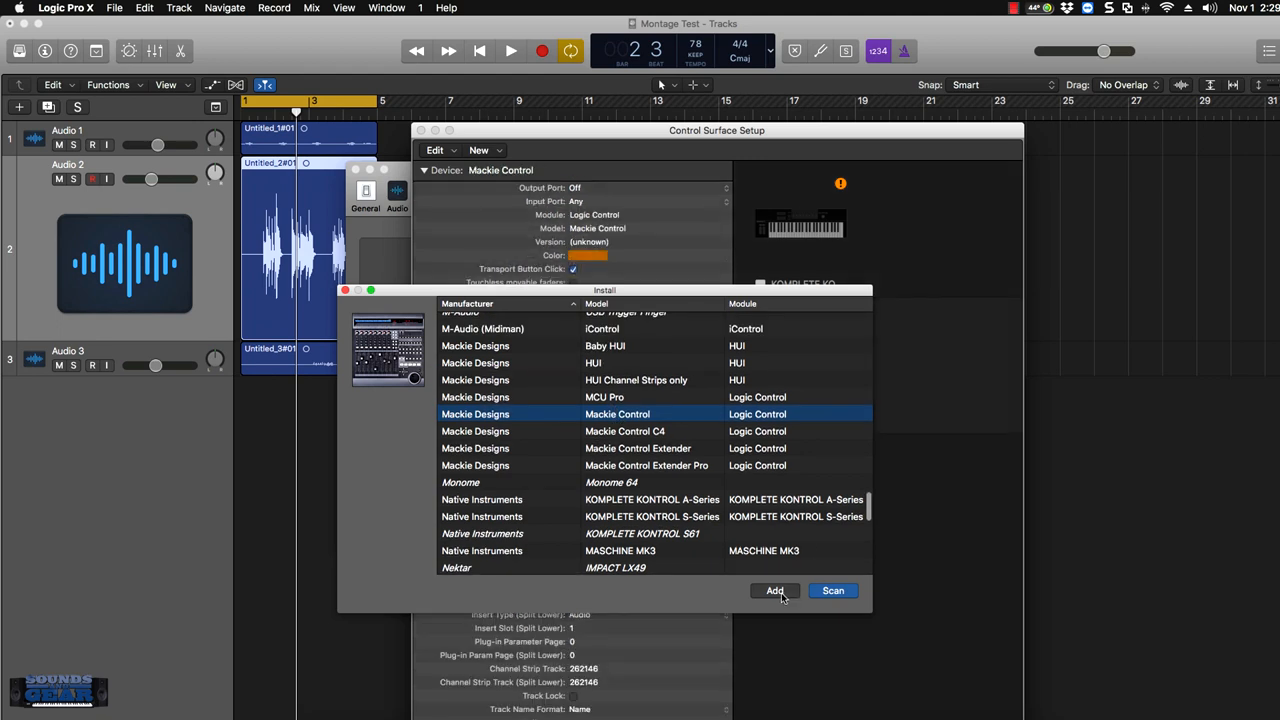
pyautogui.moveTo(345, 290)
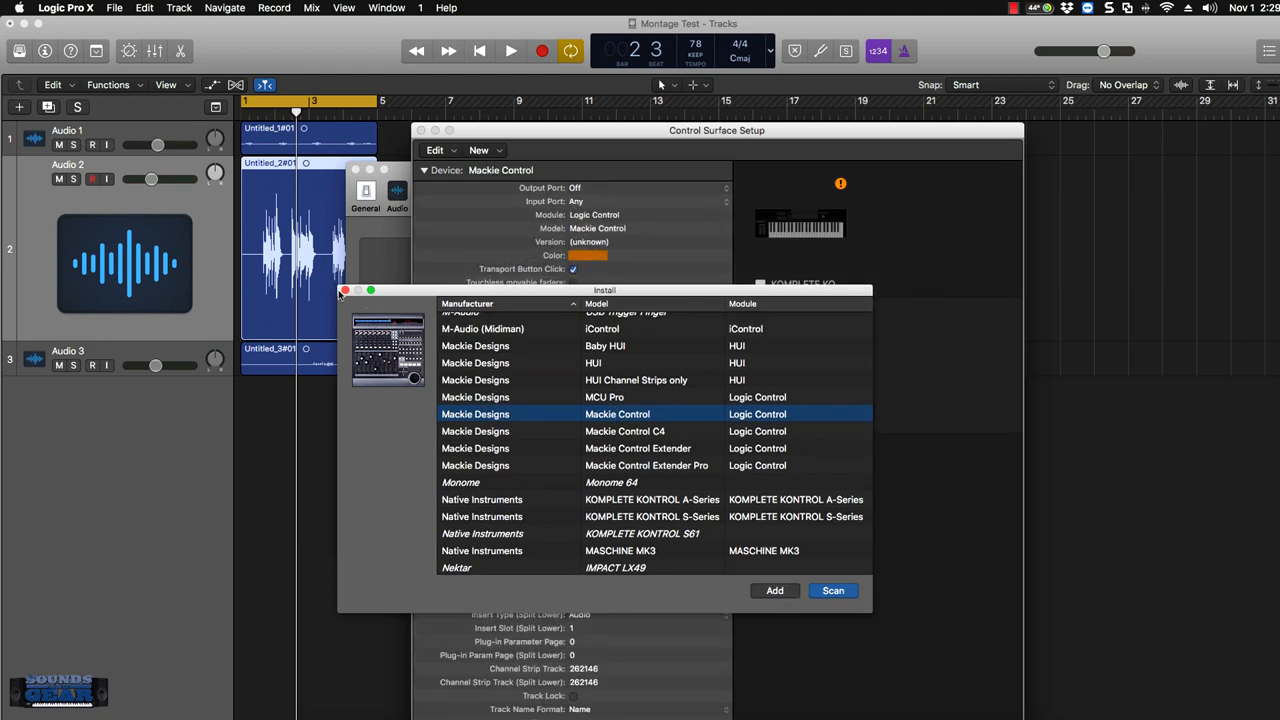
pyautogui.click(774, 590)
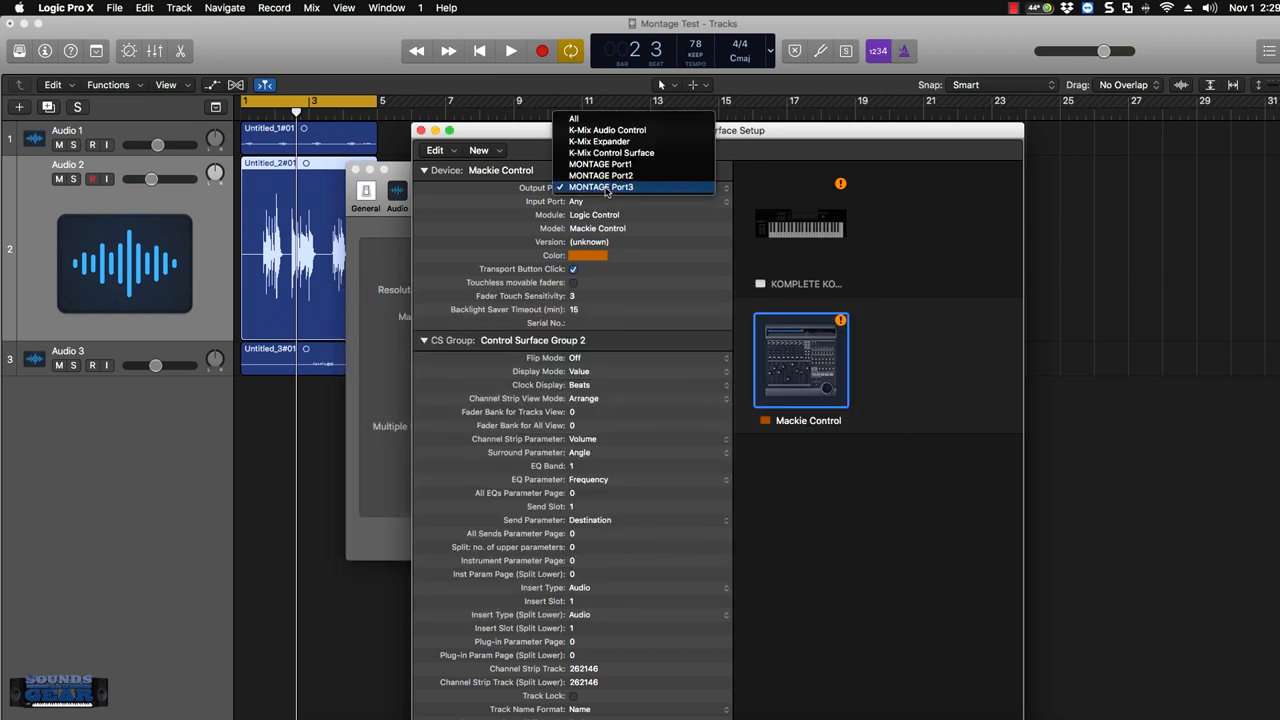
# Route the Mackie Control output and input to MONTAGE Port2 and close preferences
pyautogui.click(600, 175)
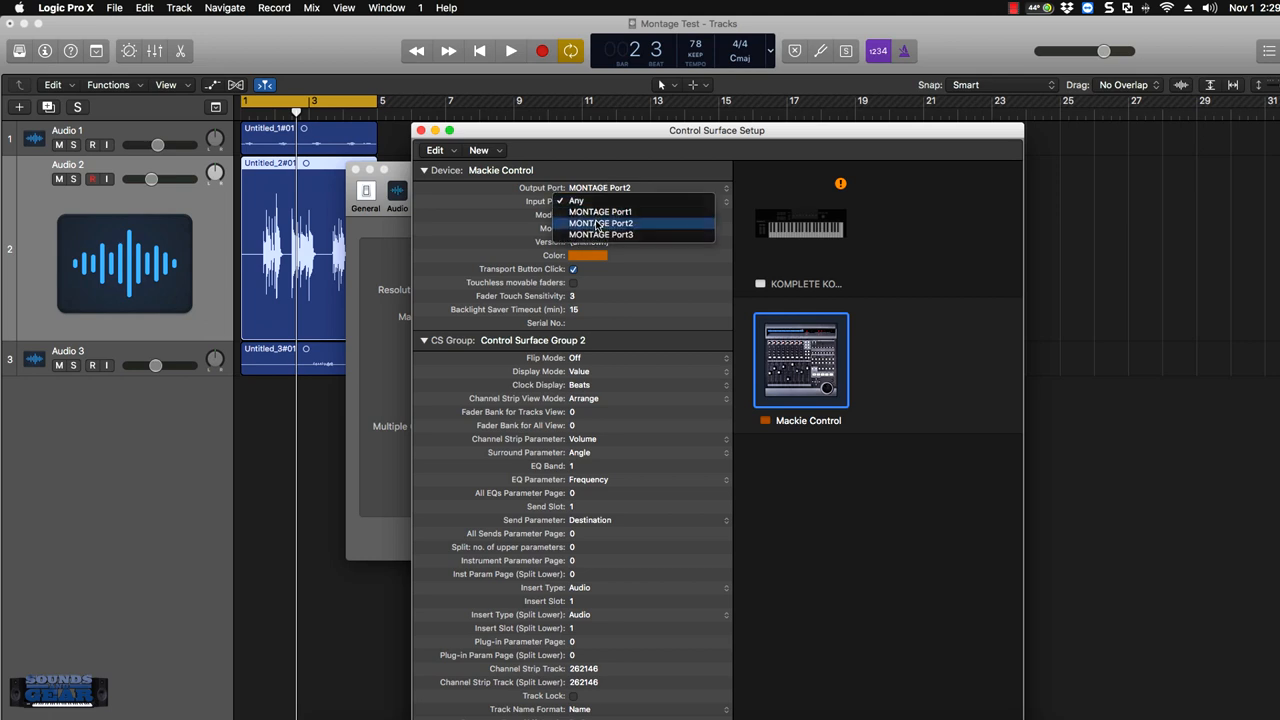
pyautogui.click(601, 222)
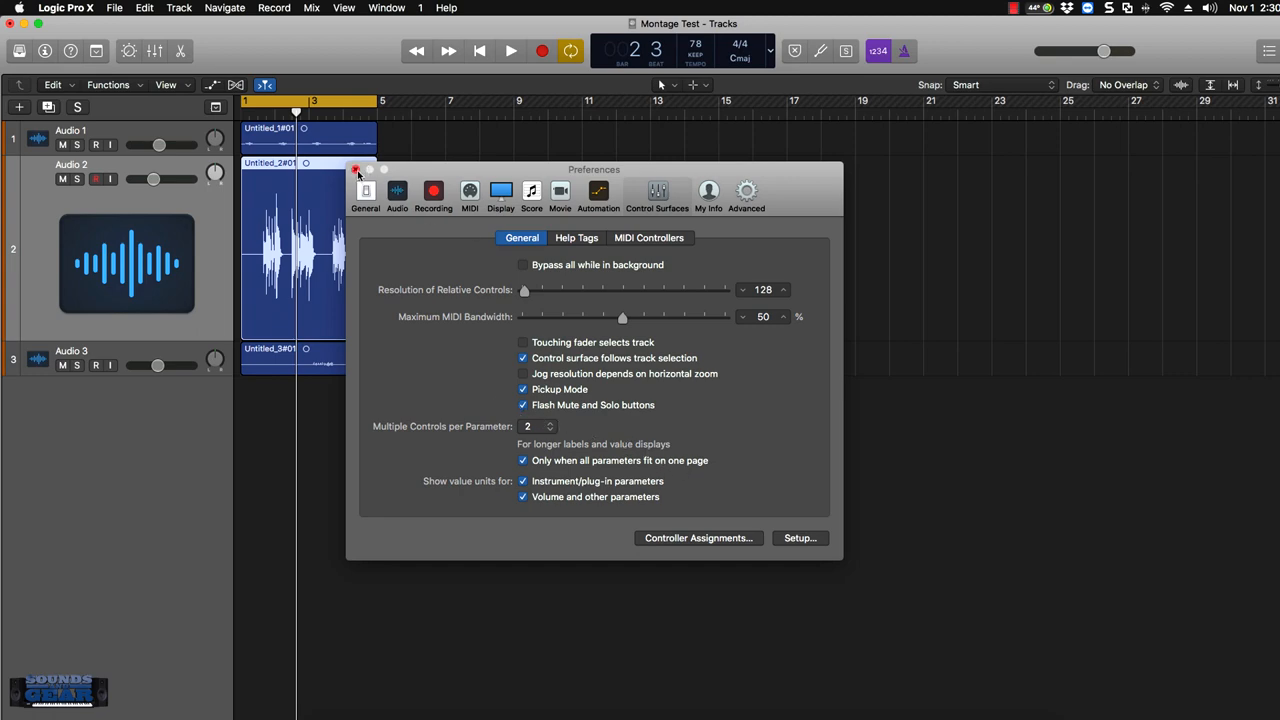
pyautogui.click(356, 169)
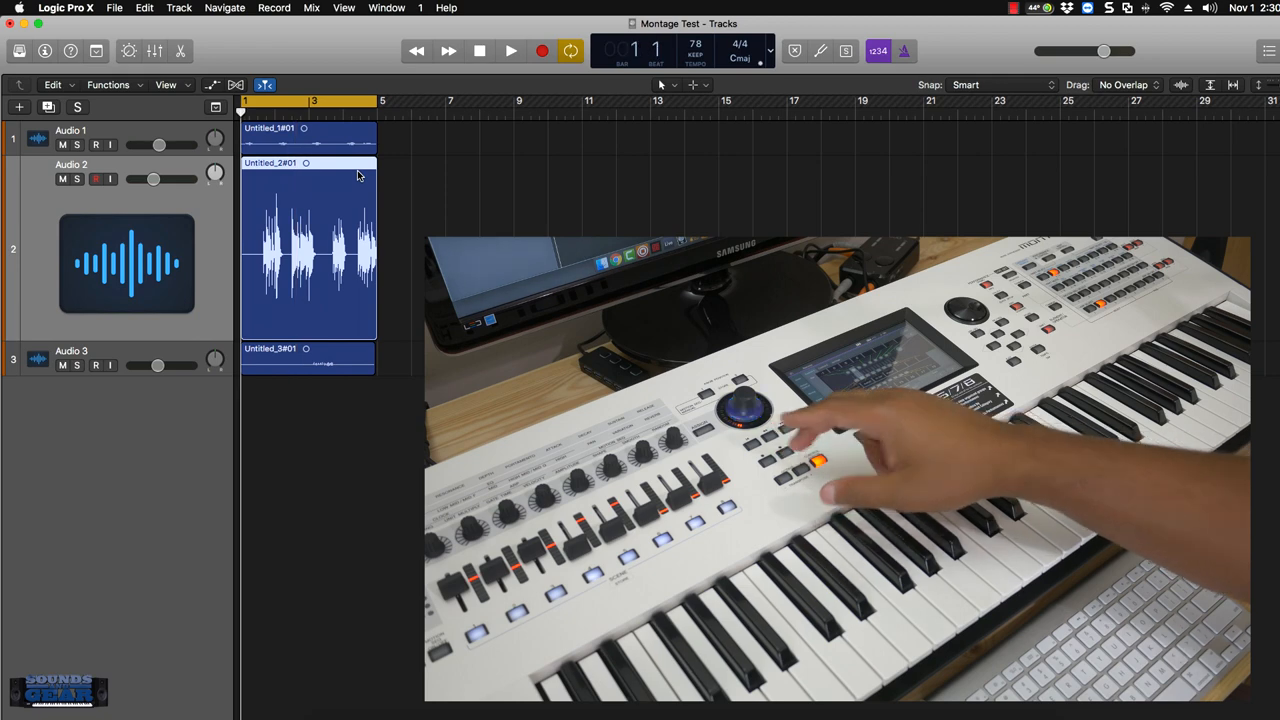
# Run and stop playback from the Montage and move track focus to Audio 1
pyautogui.click(510, 51)
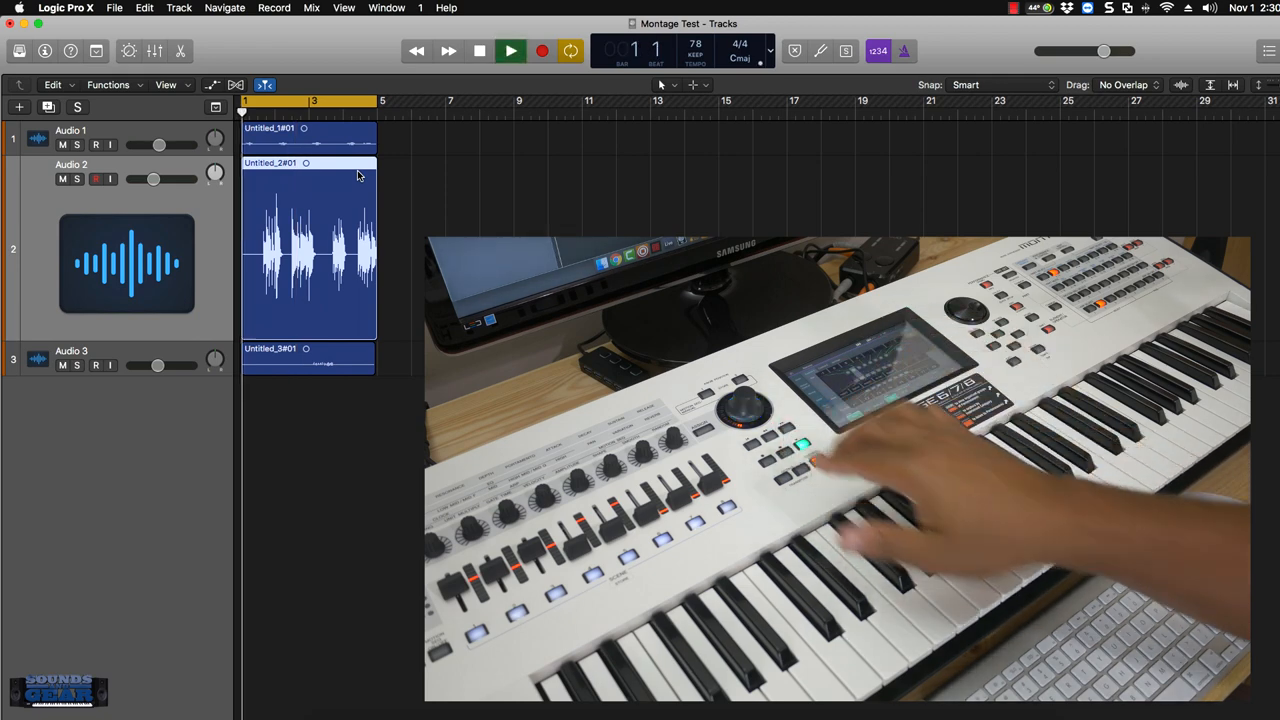
pyautogui.click(510, 50)
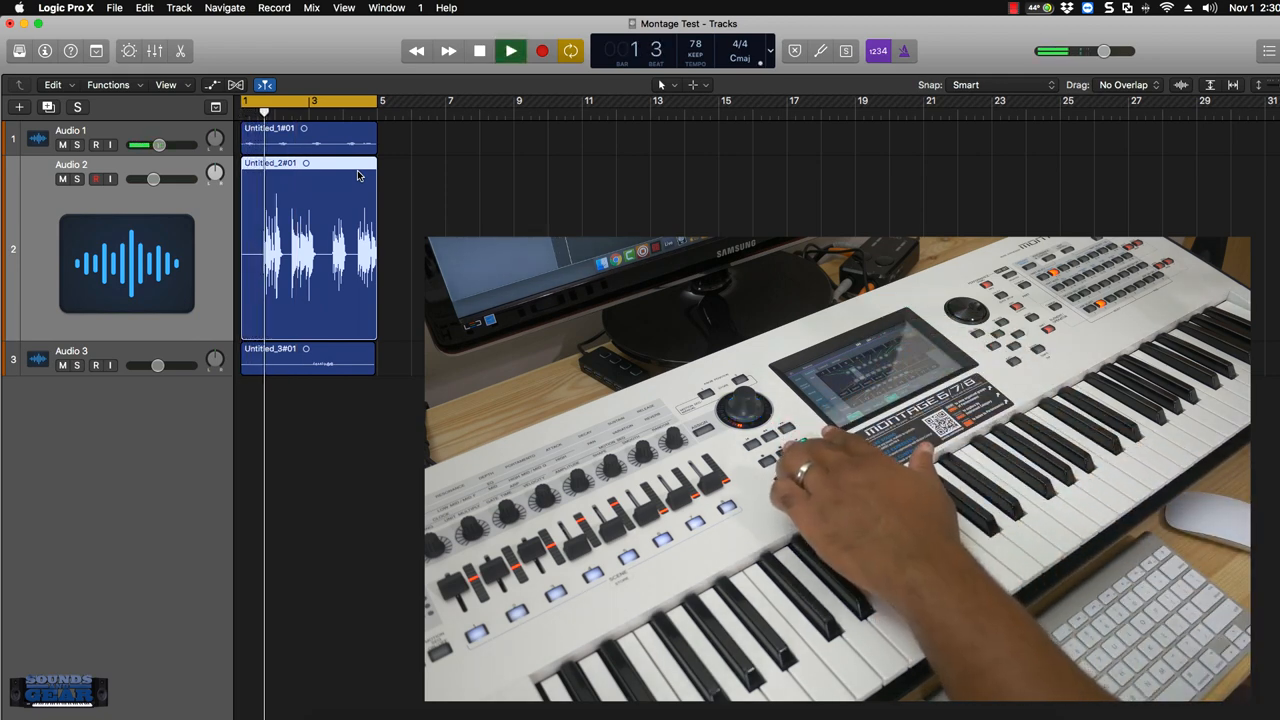
pyautogui.click(510, 51)
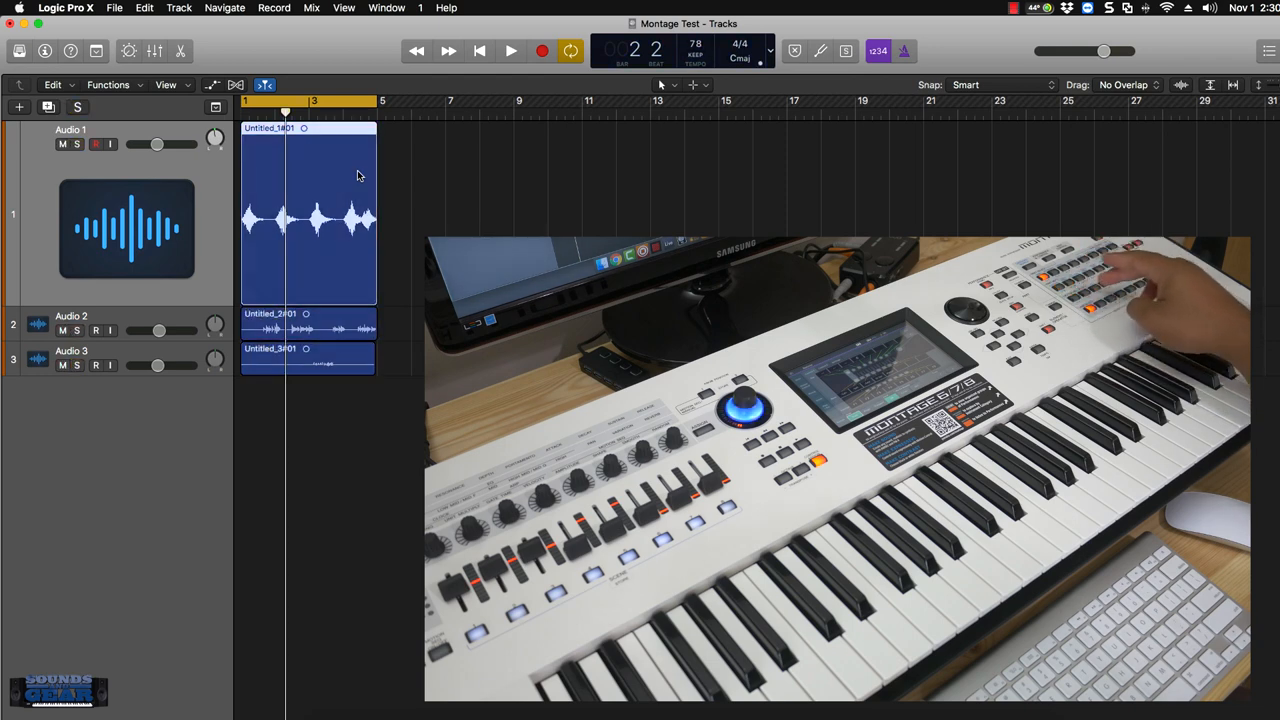
pyautogui.click(96, 144)
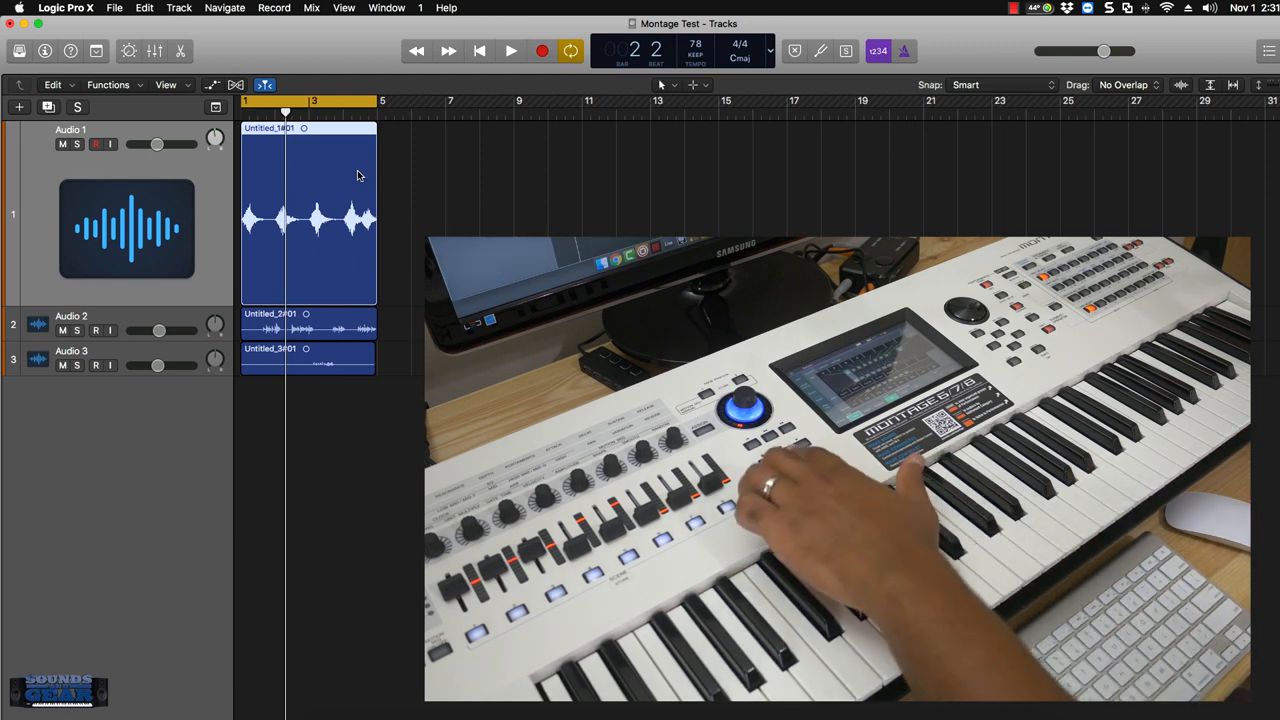
# Play from the Montage transport again and stop in bar 3
pyautogui.click(480, 51)
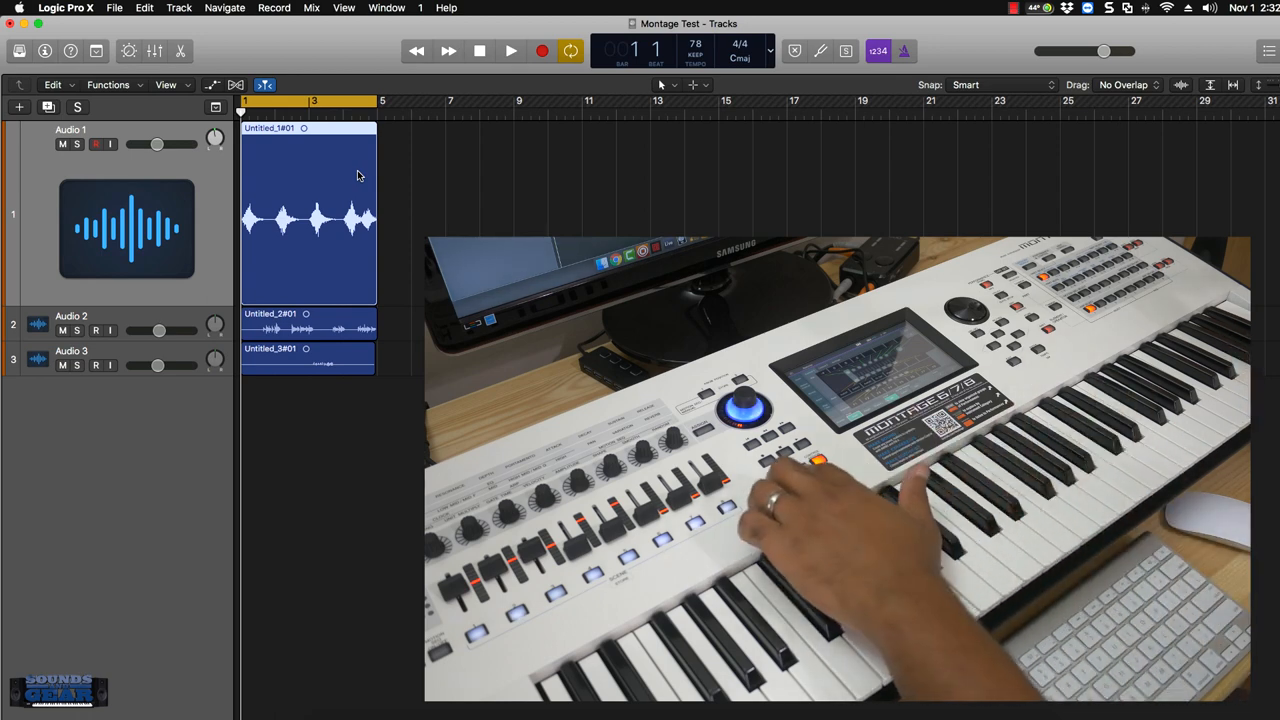
pyautogui.click(510, 51)
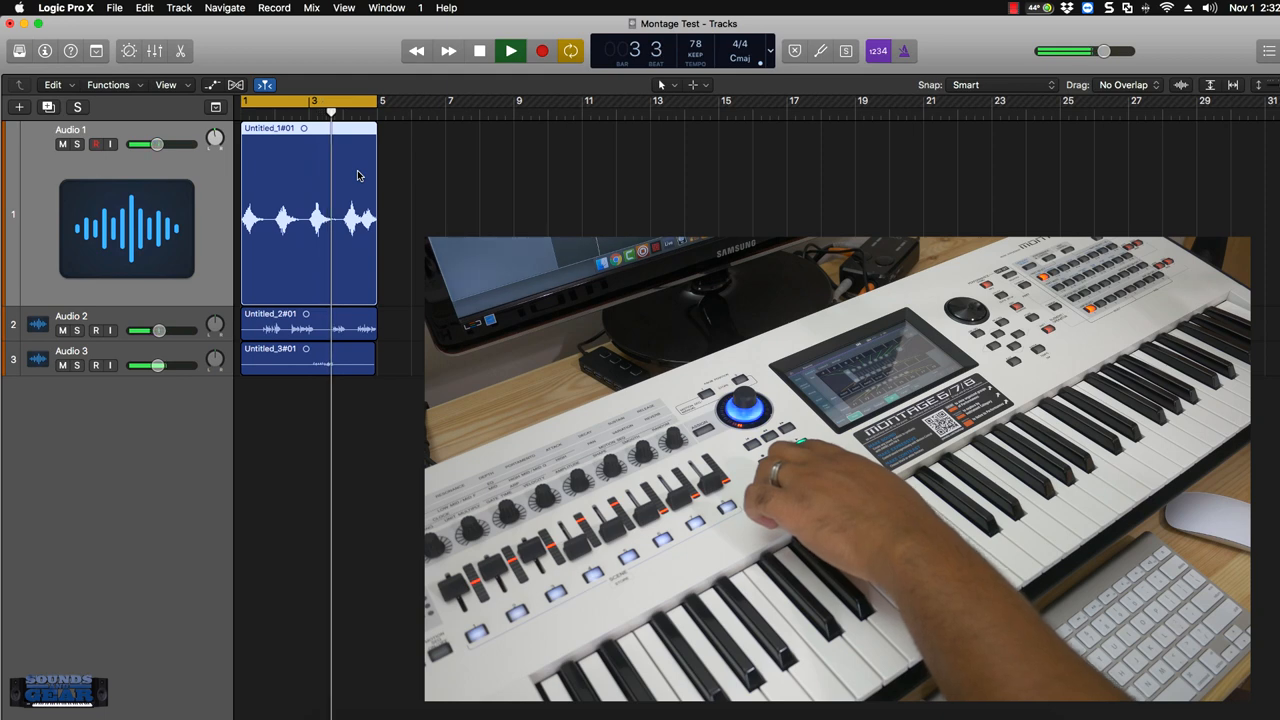
pyautogui.click(510, 51)
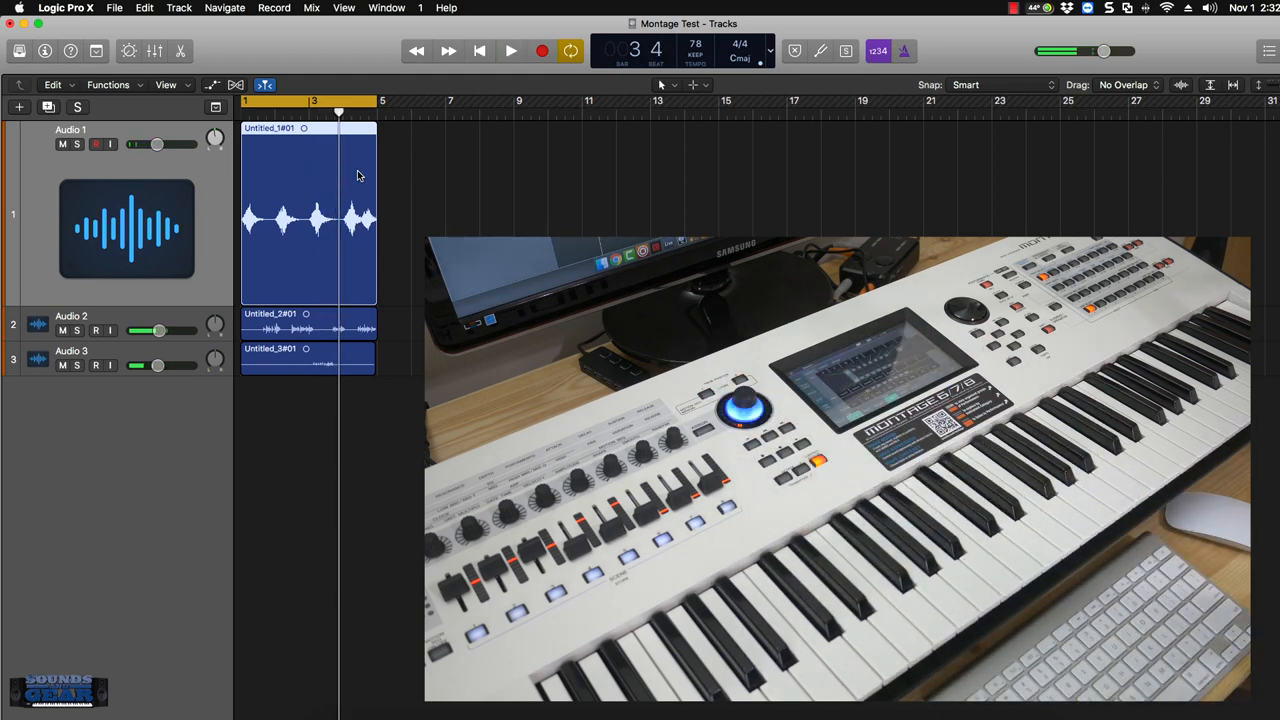